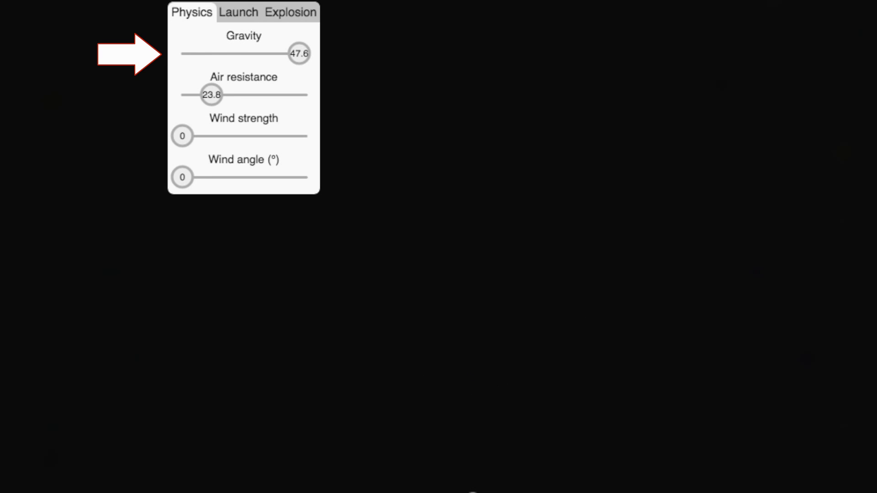
Drag Gravity on the Physics tab down to 1, then settle it at 15.7.
{"action": "left_click_drag", "start_coordinate": [300, 53], "coordinate": [181, 53]}
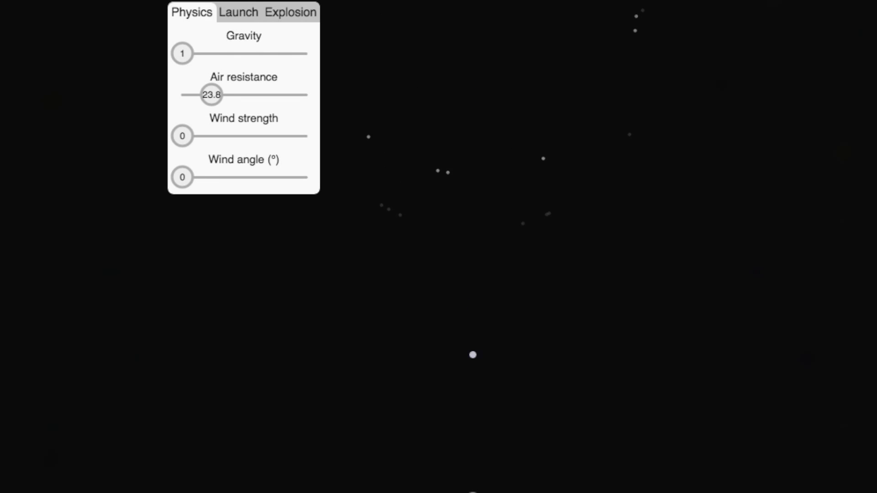
{"action": "left_click_drag", "start_coordinate": [183, 53], "coordinate": [203, 53]}
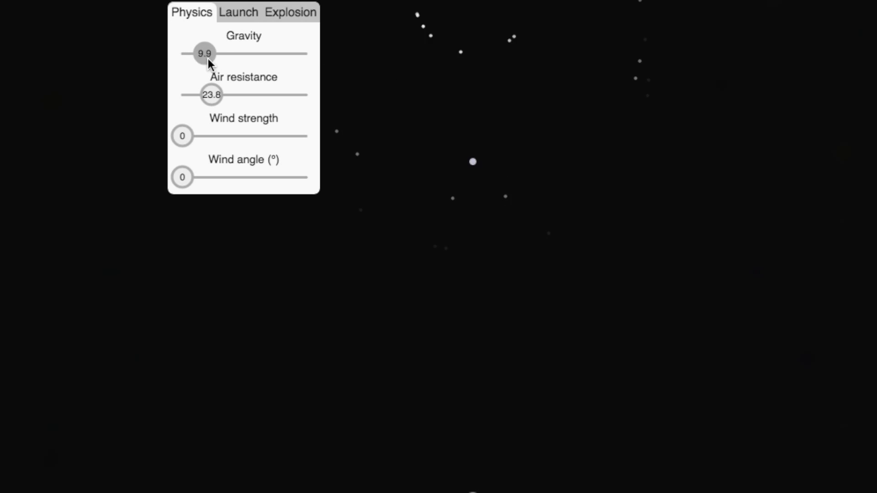
{"action": "left_click_drag", "start_coordinate": [204, 53], "coordinate": [219, 53]}
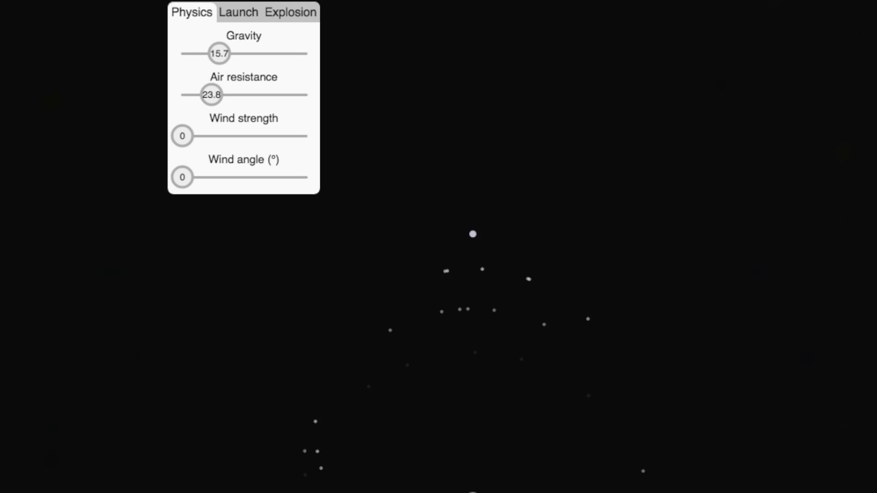
Set Explosion particle lifetime to 26, number of particles to 72 and speed variation to 48%.
{"action": "left_click", "coordinate": [289, 11]}
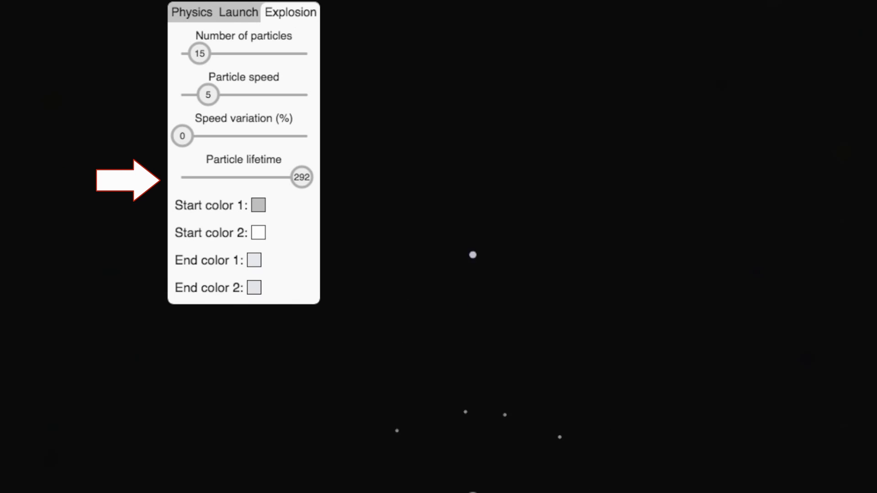
{"action": "left_click_drag", "start_coordinate": [301, 176], "coordinate": [188, 176]}
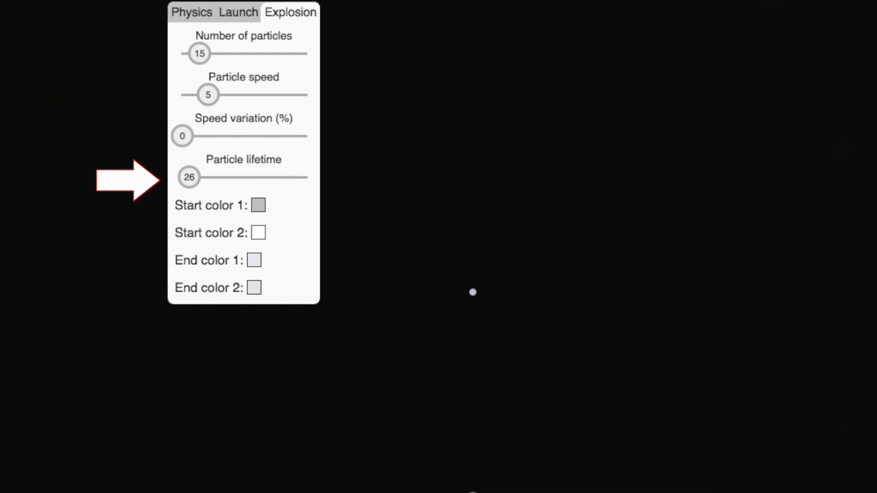
{"action": "left_click_drag", "start_coordinate": [198, 53], "coordinate": [262, 53]}
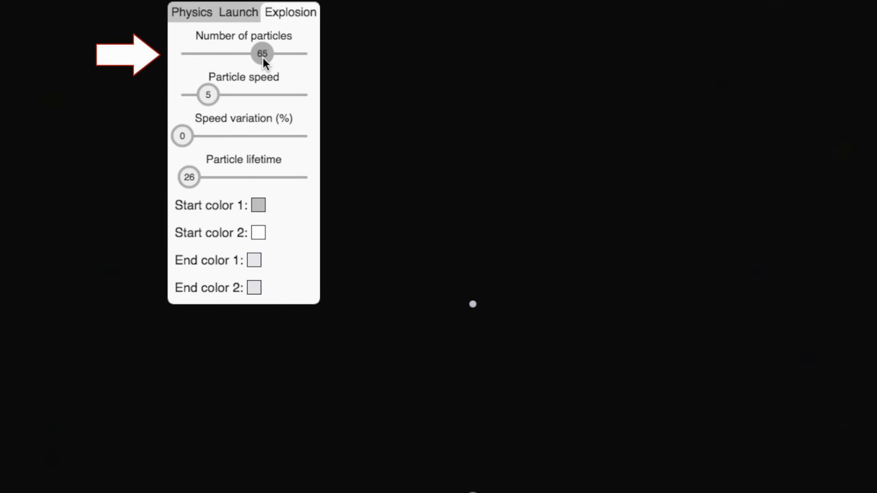
{"action": "left_click_drag", "start_coordinate": [262, 54], "coordinate": [271, 54]}
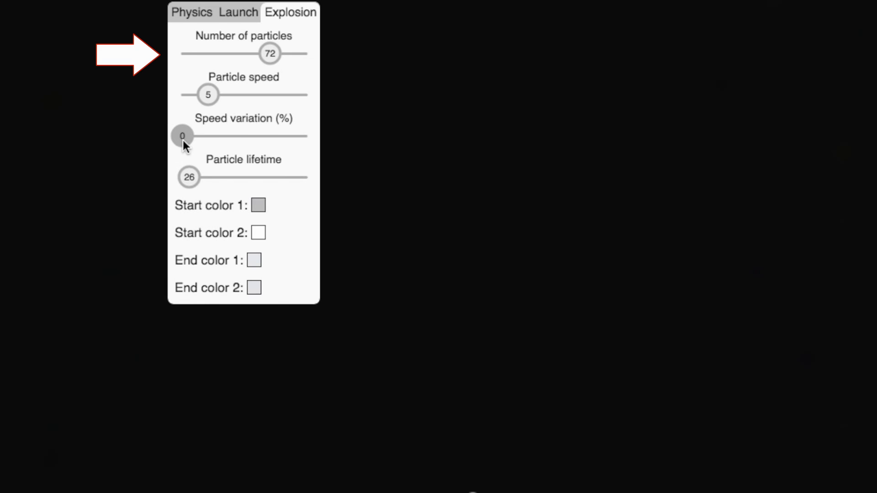
{"action": "left_click_drag", "start_coordinate": [182, 135], "coordinate": [241, 135]}
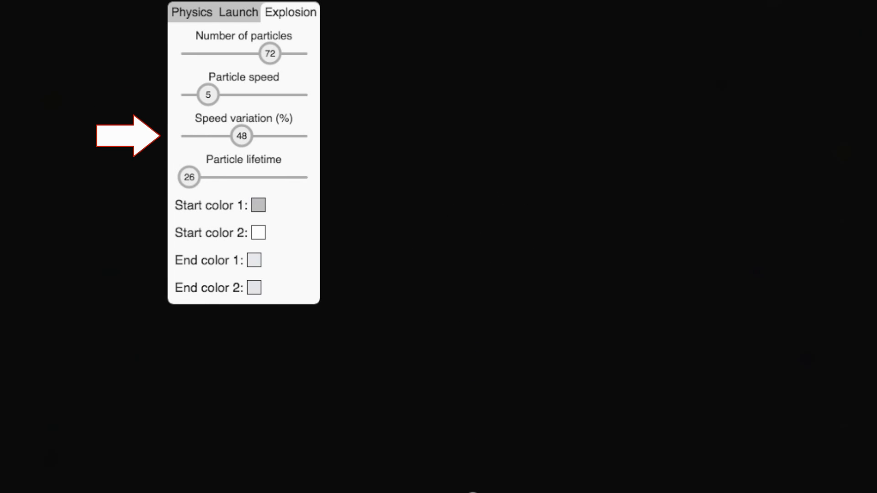
{"action": "mouse_move", "coordinate": [186, 30]}
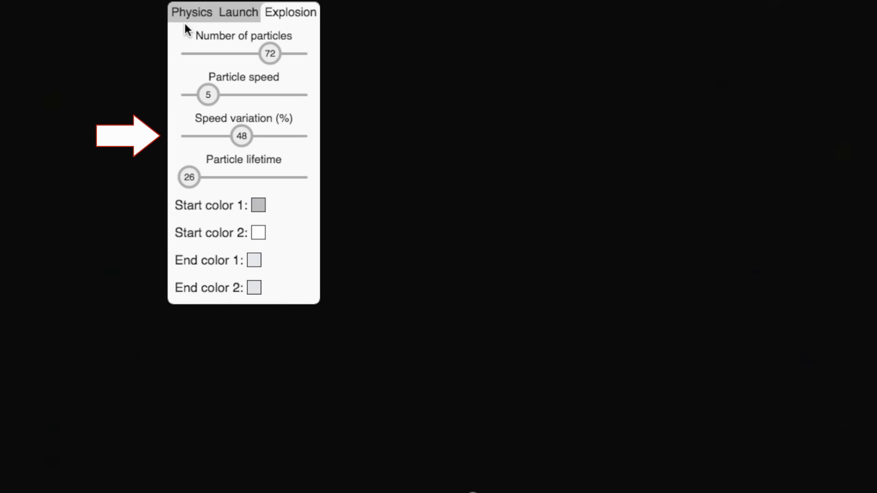
Set Launch angle variation to 28°.
{"action": "left_click", "coordinate": [238, 11]}
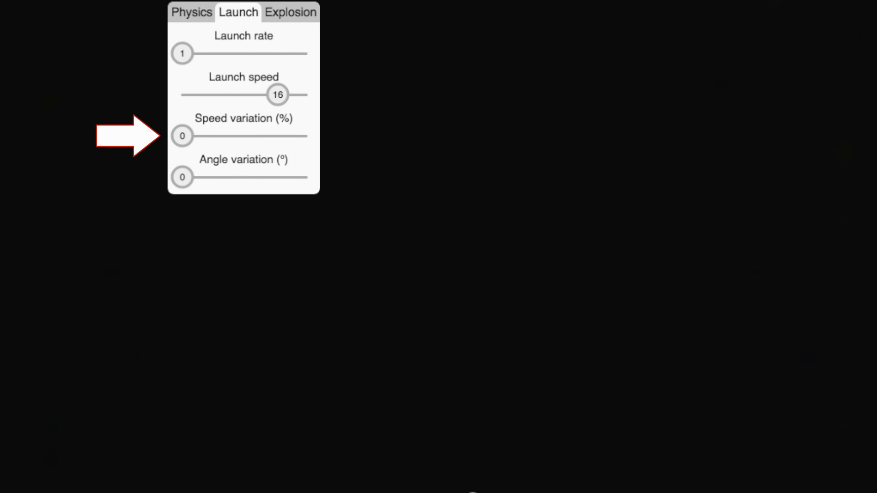
{"action": "left_click_drag", "start_coordinate": [182, 176], "coordinate": [220, 176]}
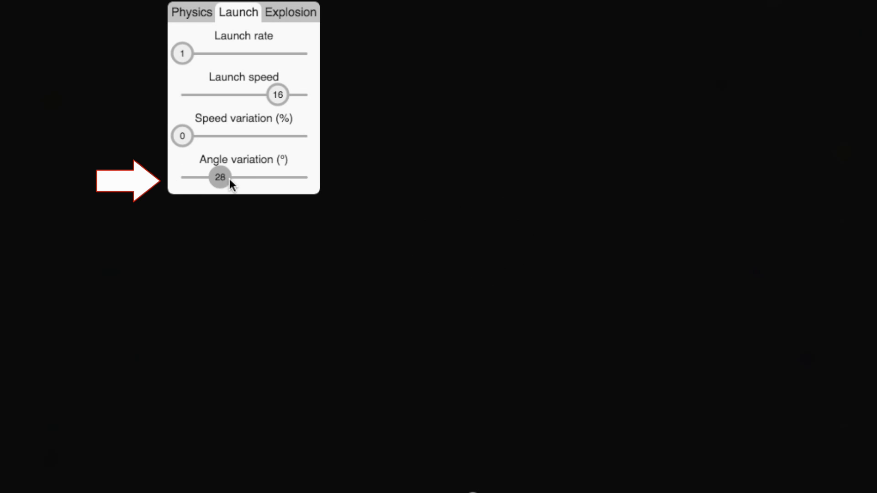